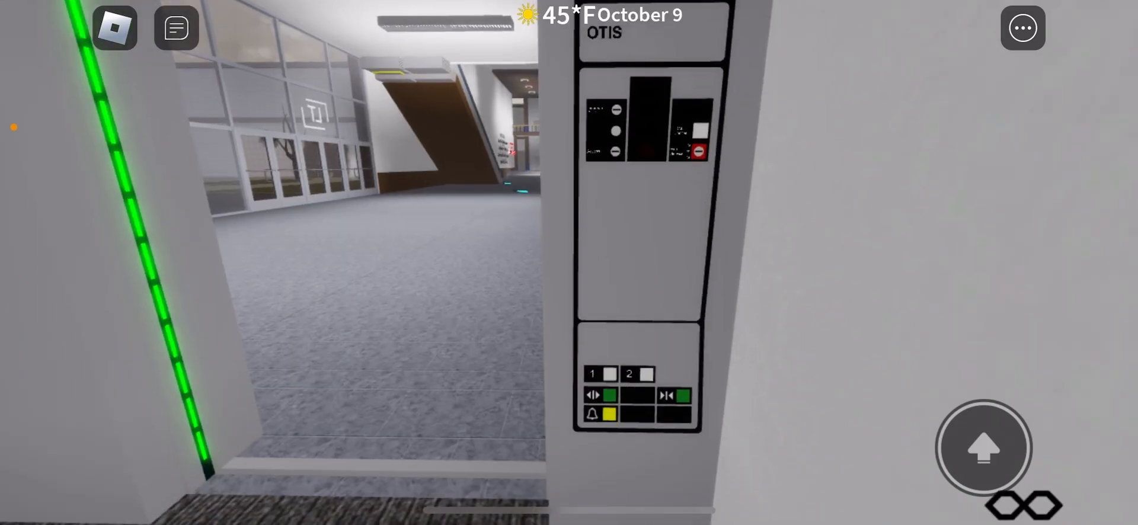
Step: Register a floor 2 call on the Otis car panel so its button lights yellow
click(649, 372)
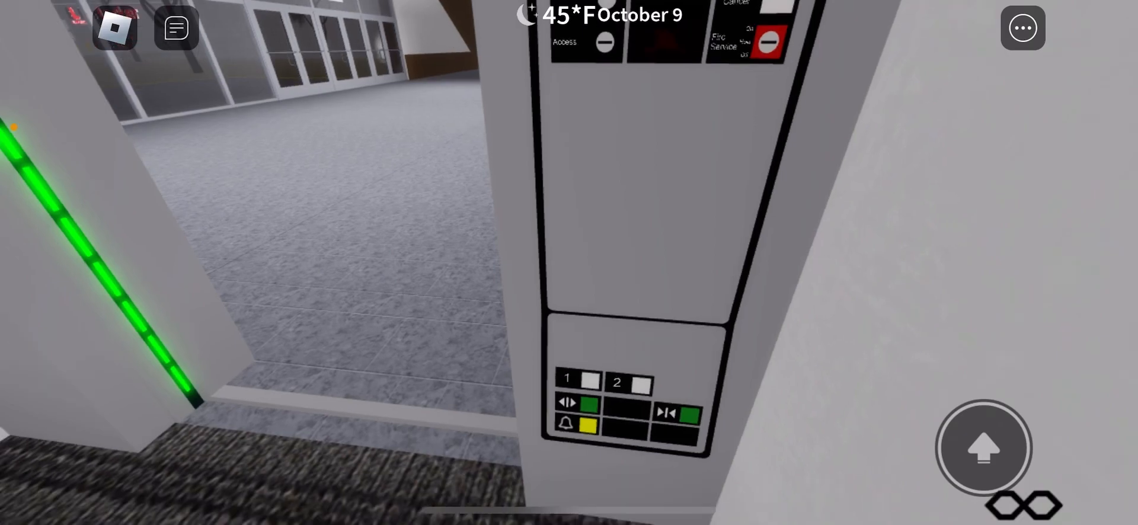
click(638, 382)
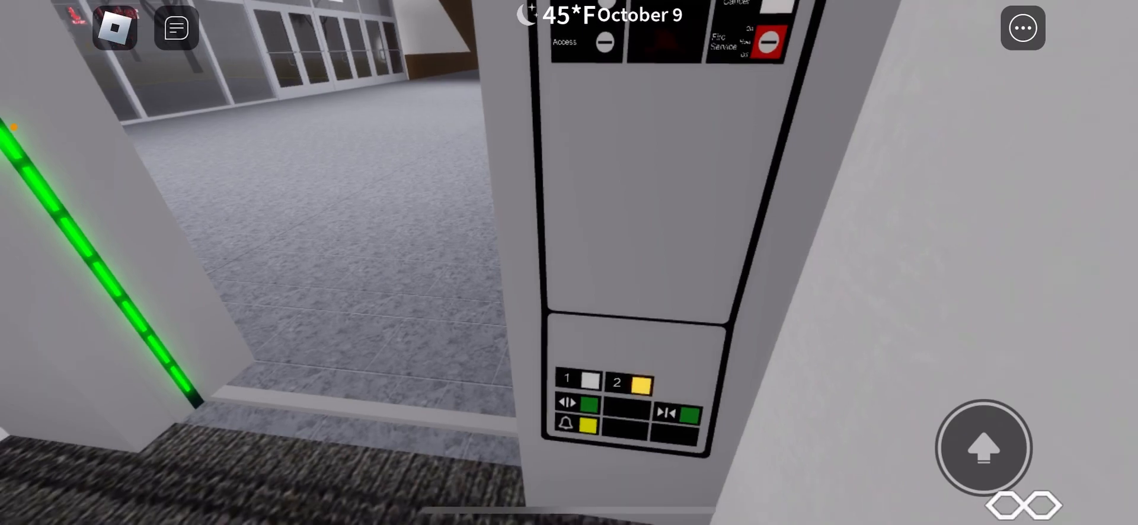